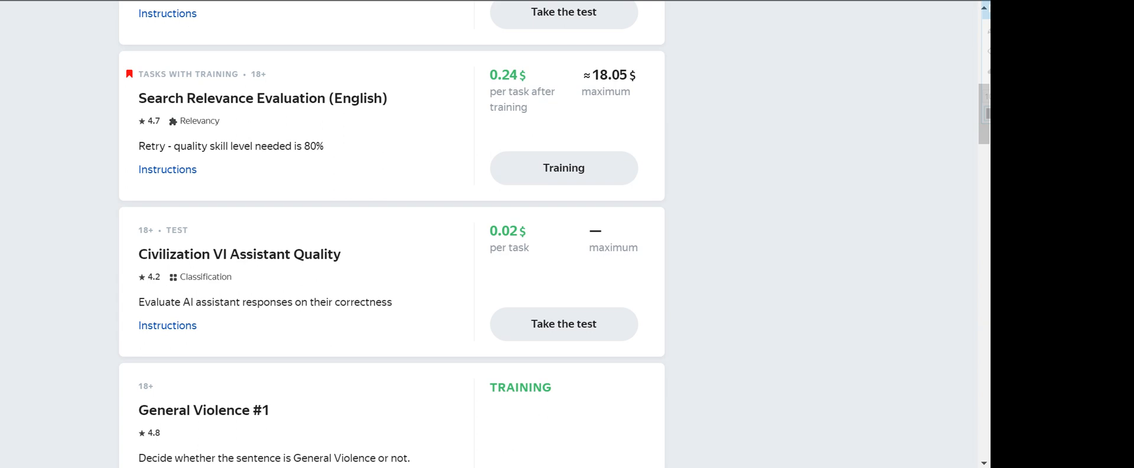
mouse_move(289, 123)
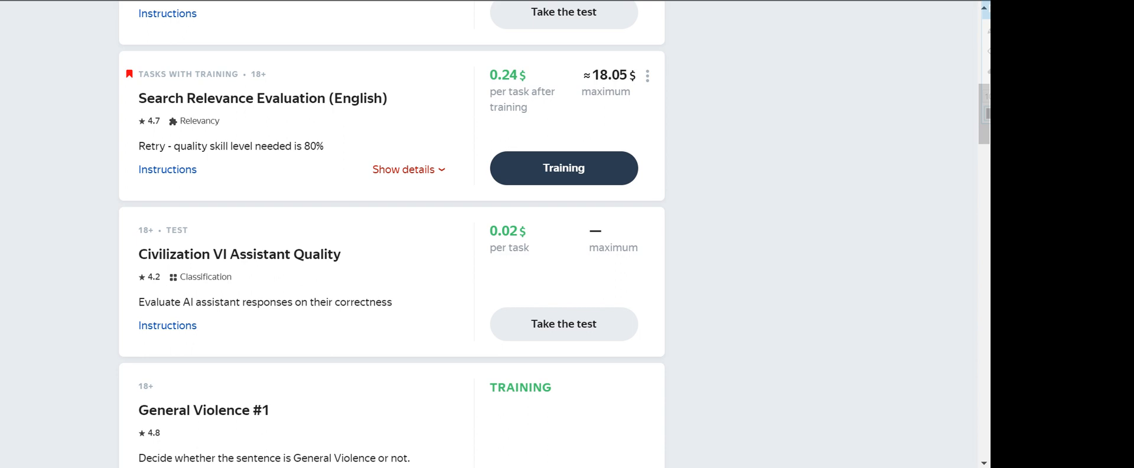
- Start training, submit the alternating and Hutchinson pairs, and mark the Little Mix poster Substitute
left_click(167, 169)
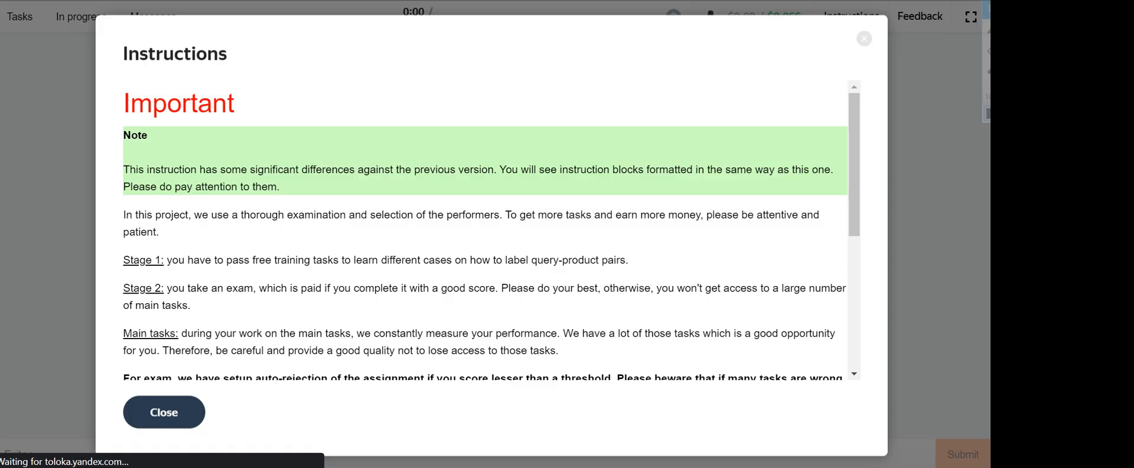
left_click(163, 411)
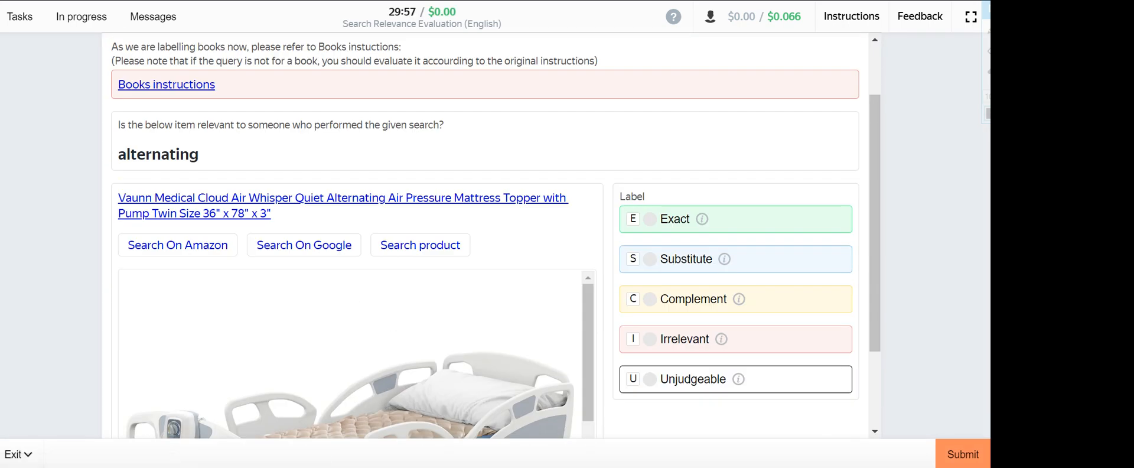
left_click(649, 219)
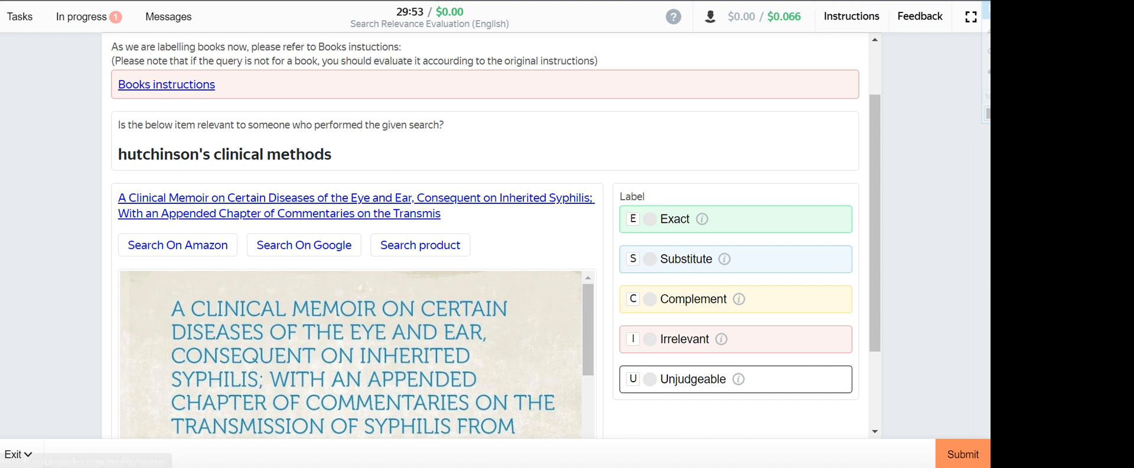
left_click(650, 218)
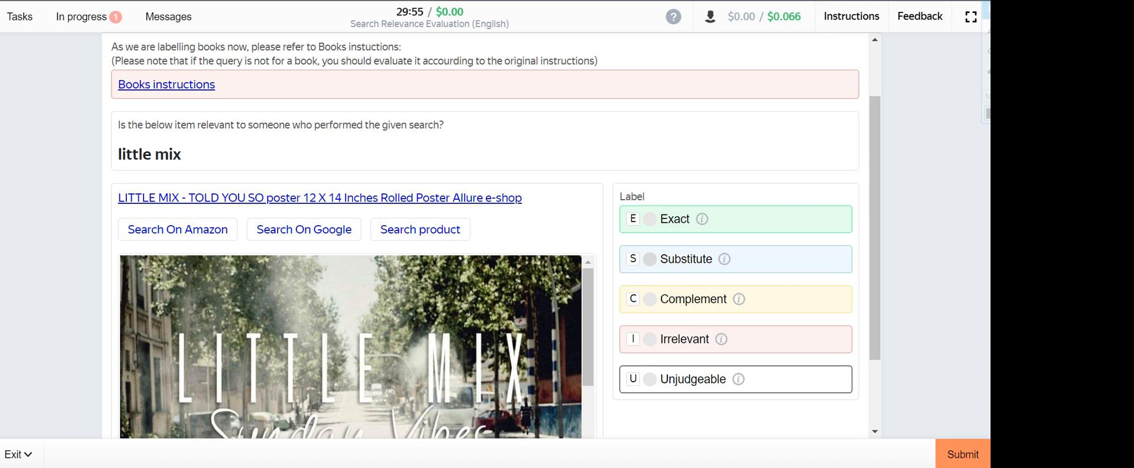
left_click(650, 259)
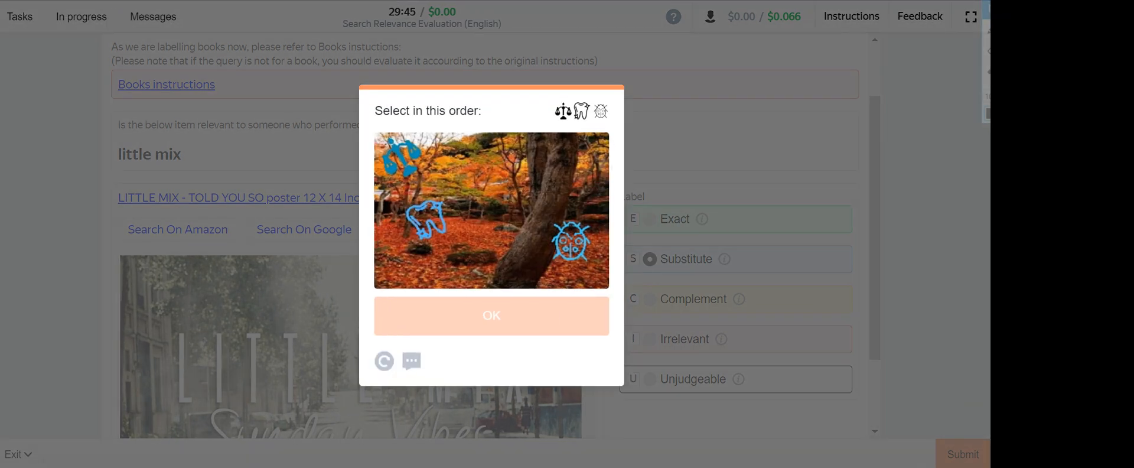
- Solve the picture captcha and submit the Crawford nail lacquer answer
left_click(400, 156)
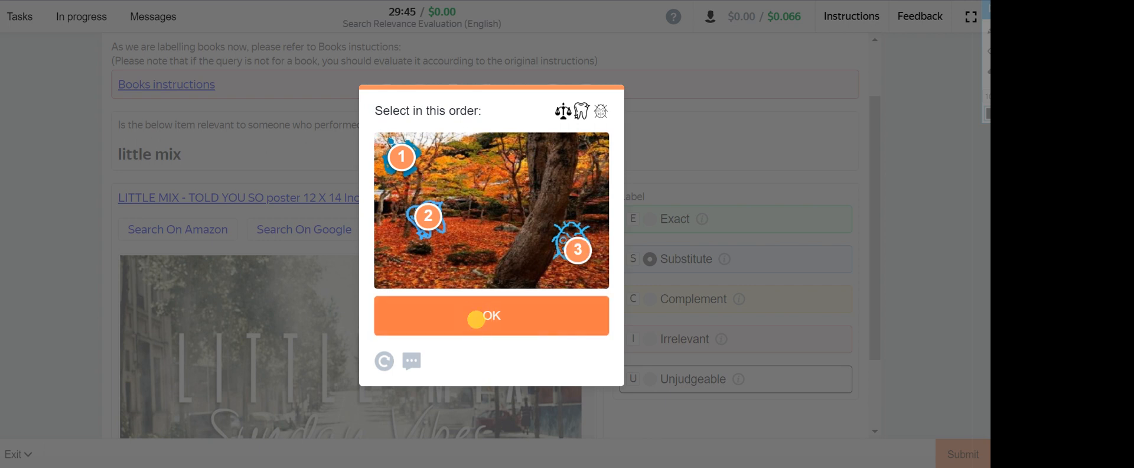
left_click(490, 316)
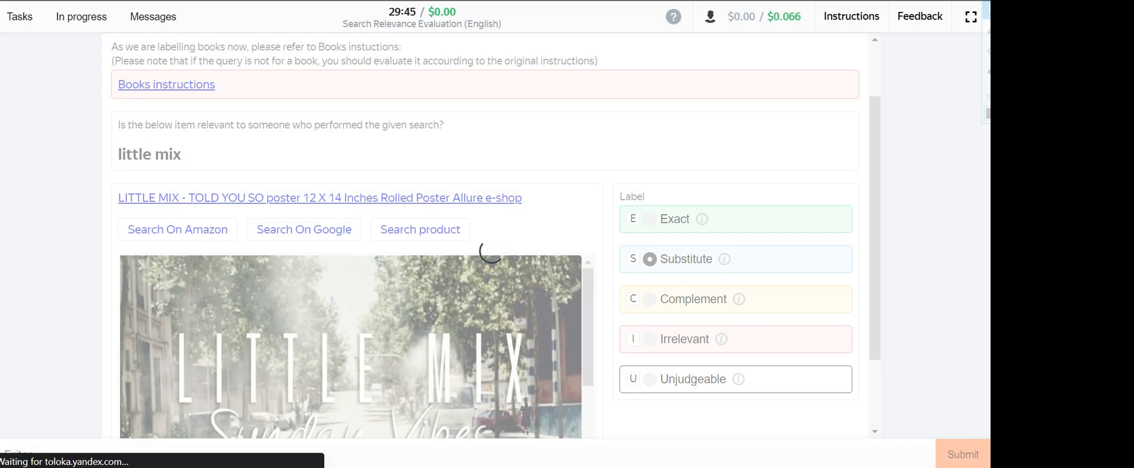
left_click(963, 454)
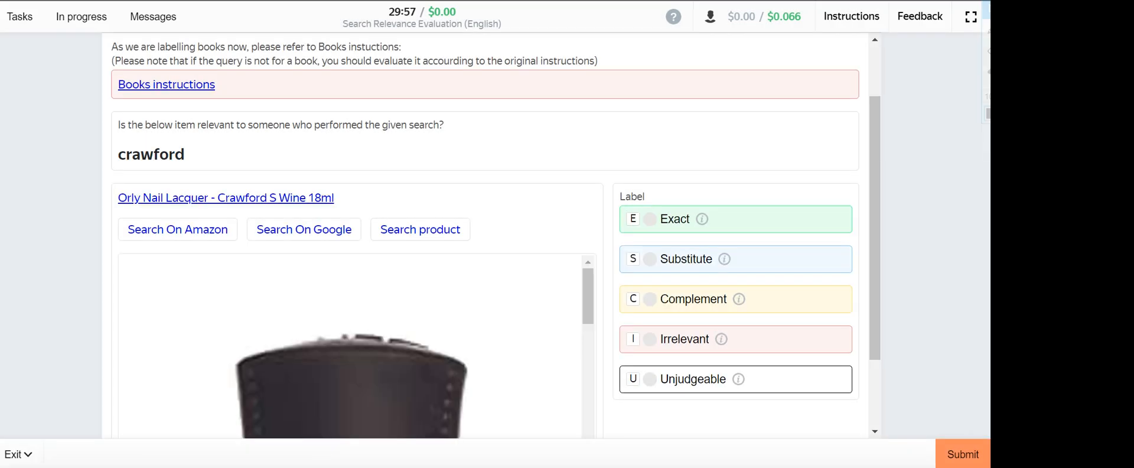
left_click(648, 219)
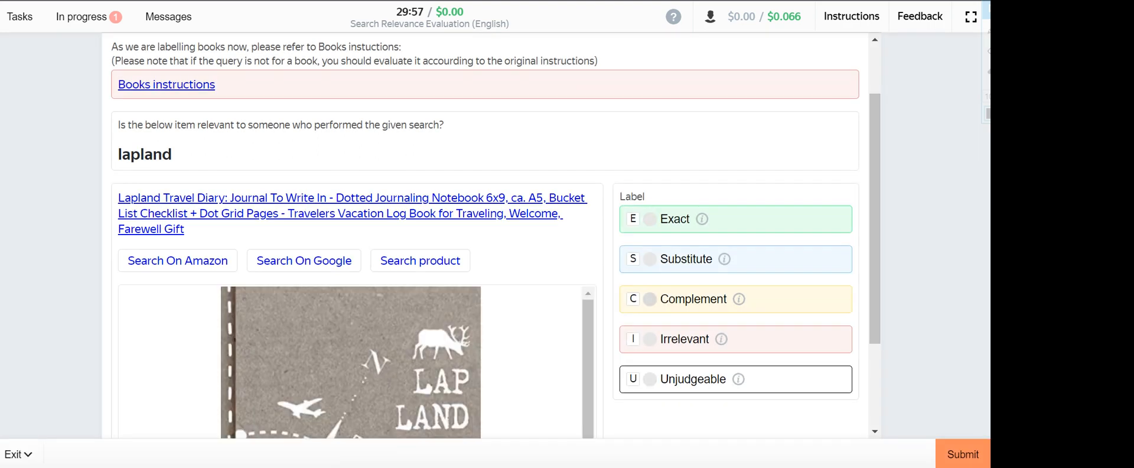
- Mark the Lapland journal as Irrelevant and submit it
left_click(648, 339)
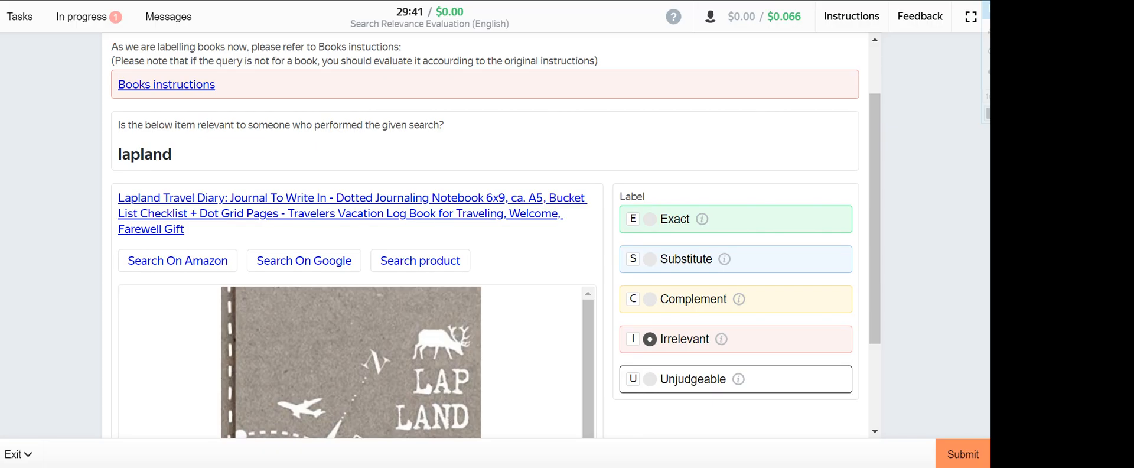
left_click(962, 454)
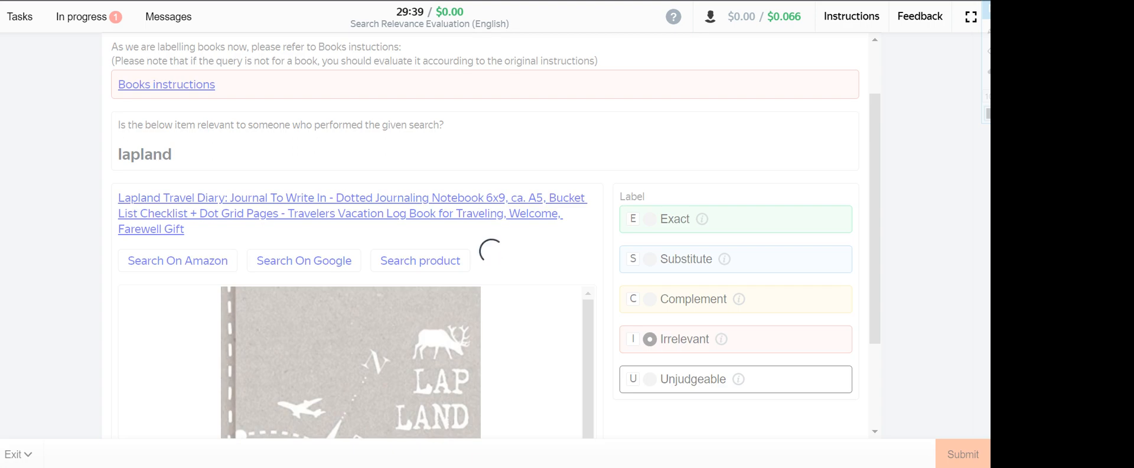
left_click(962, 455)
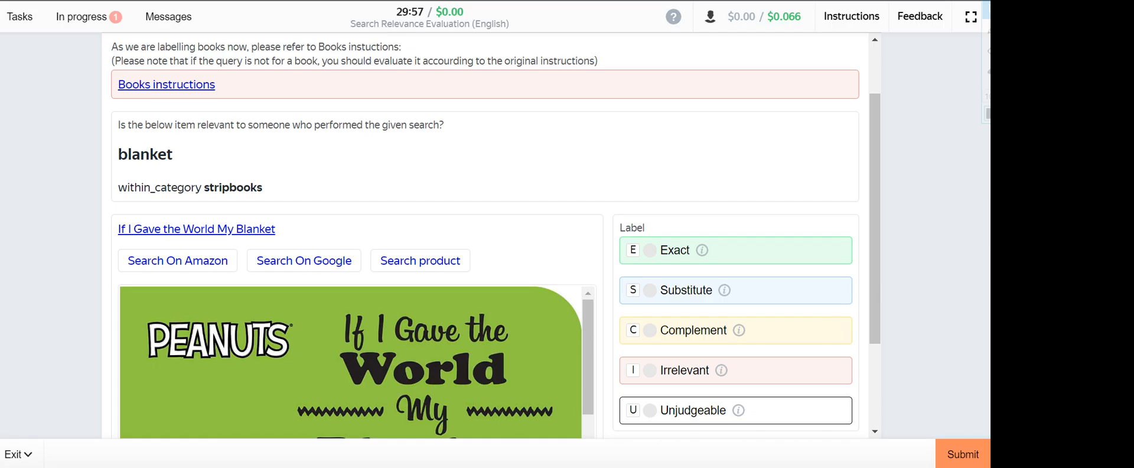
- Submit the blanket book as Substitute and The Adam Smith Review as Complement
left_click(649, 290)
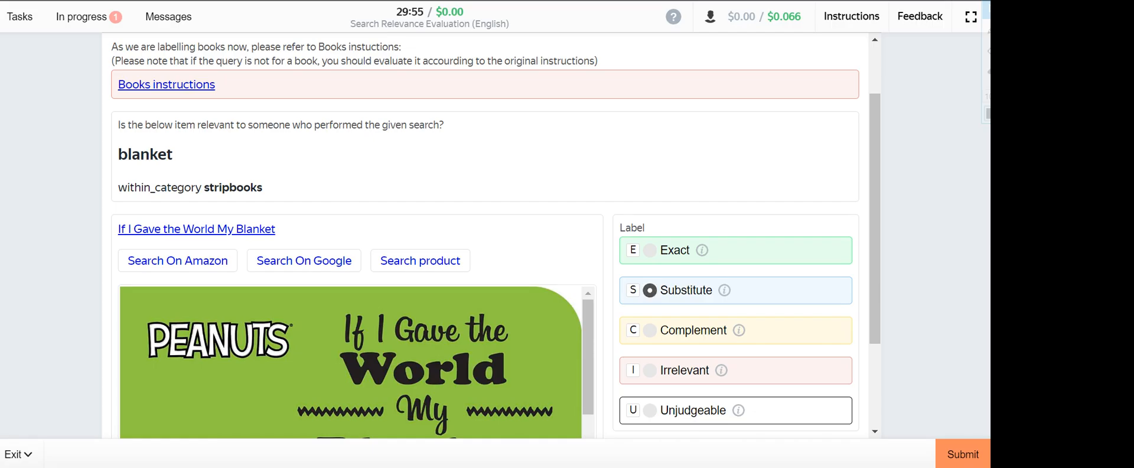
scroll("down", 3)
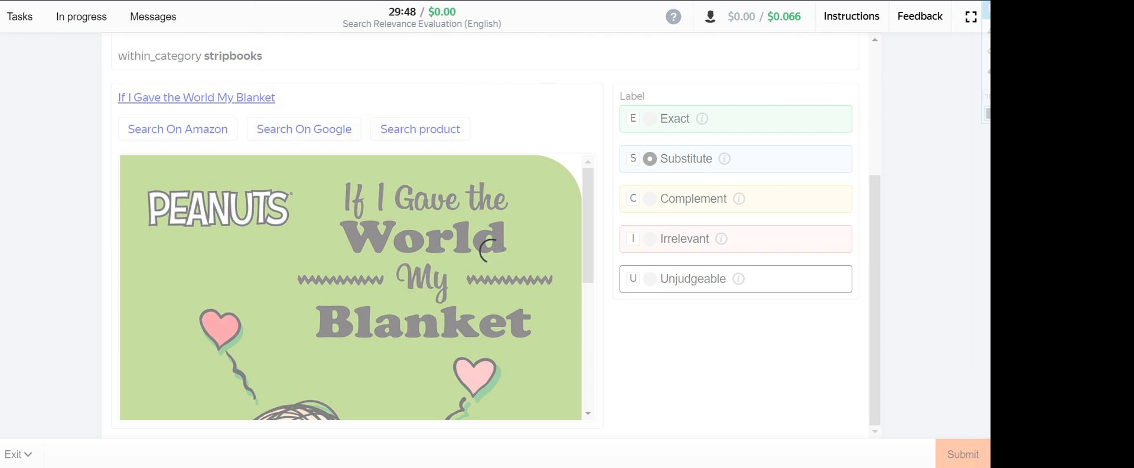
left_click(962, 454)
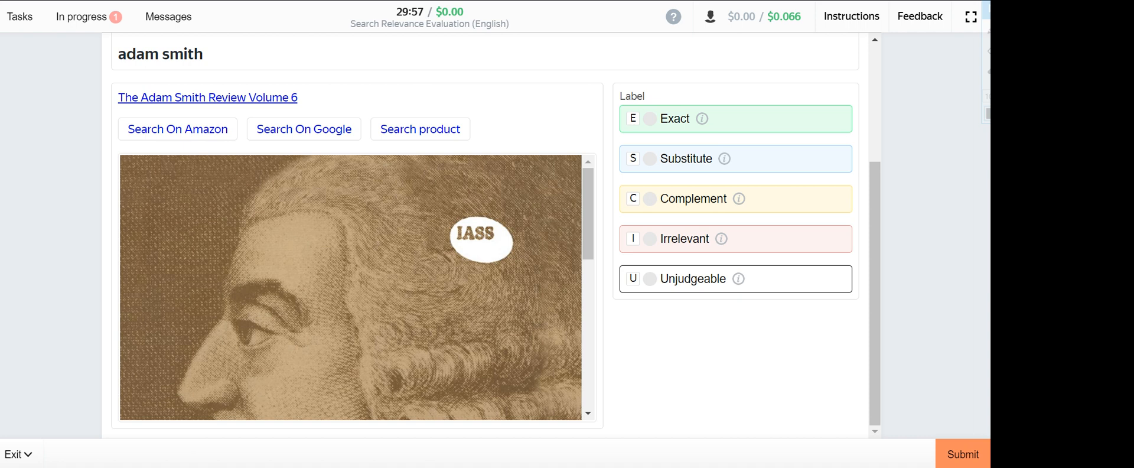
mouse_move(178, 129)
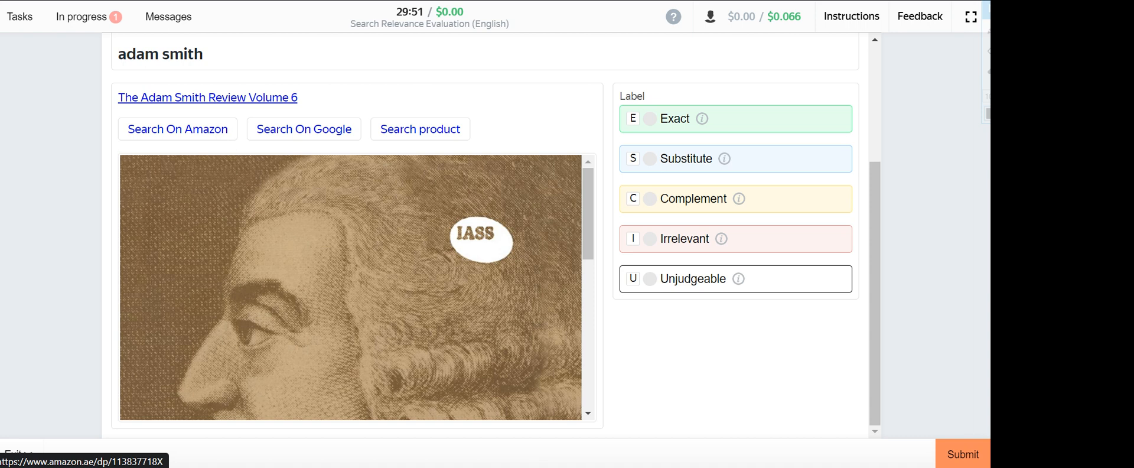
left_click(648, 198)
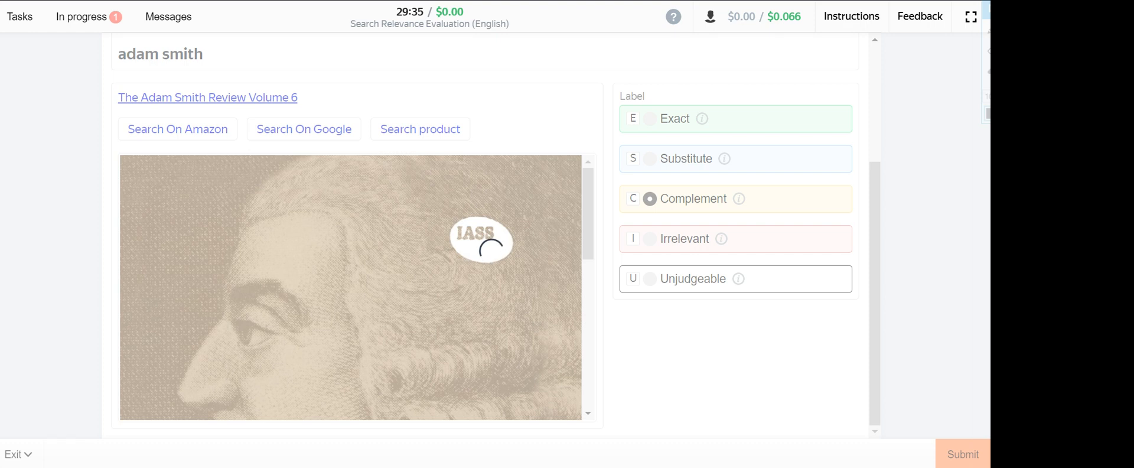
left_click(962, 454)
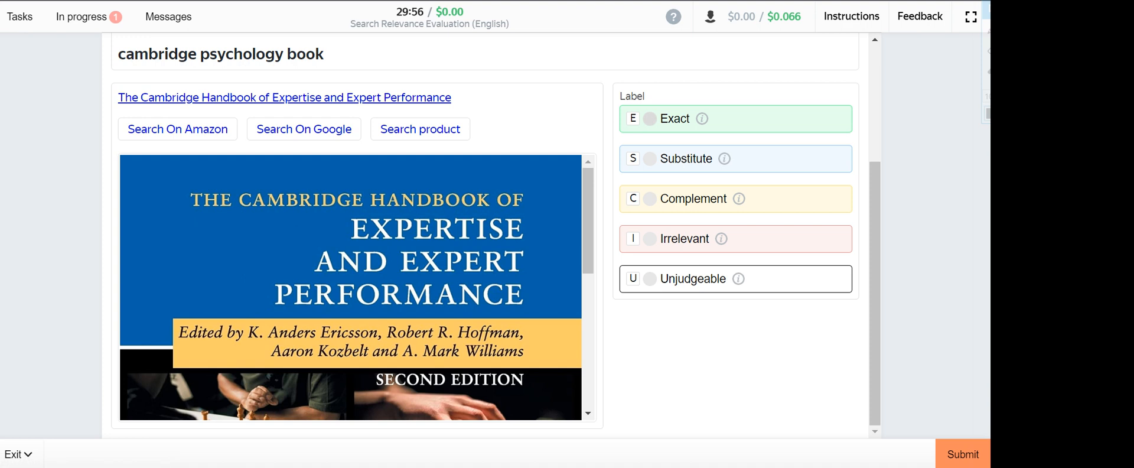
- Submit the Cambridge handbook and the Liverpool card game both as Exact
left_click(649, 119)
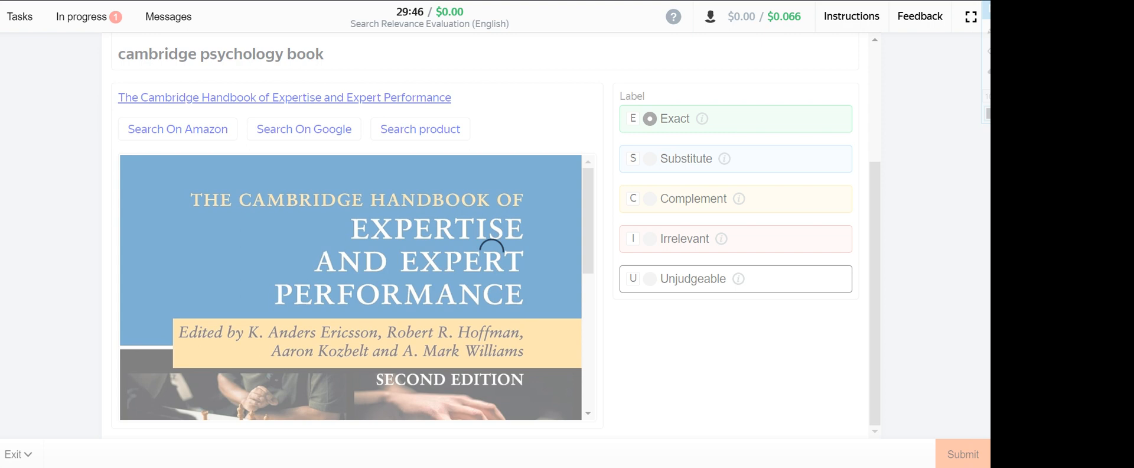
left_click(962, 454)
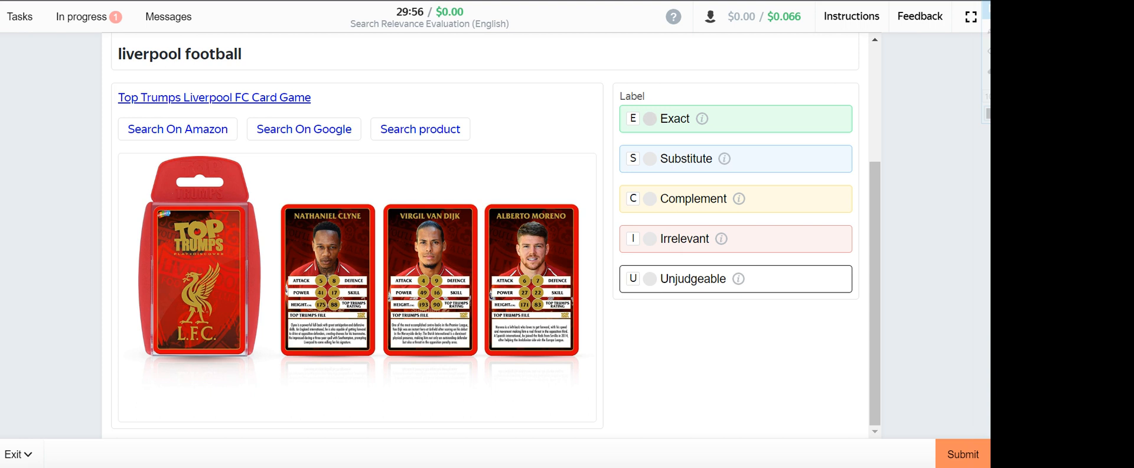
left_click(649, 118)
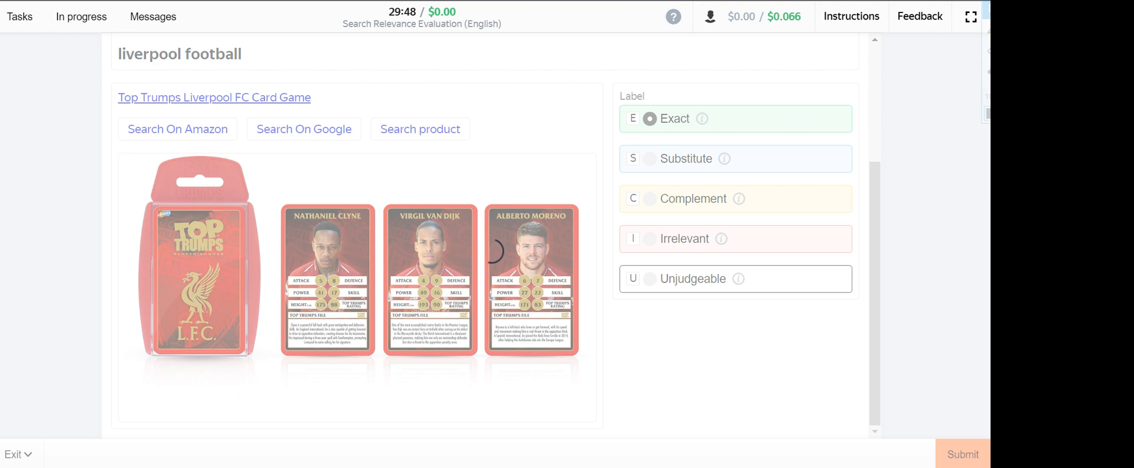
left_click(962, 455)
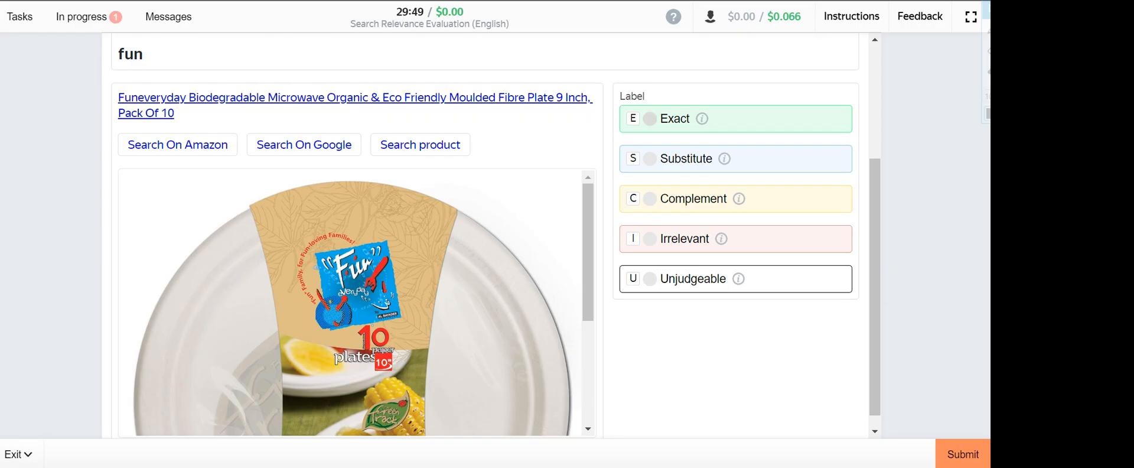
- Submit the fun plates as Exact, then the childhood book and bill tracker as Irrelevant
left_click(649, 118)
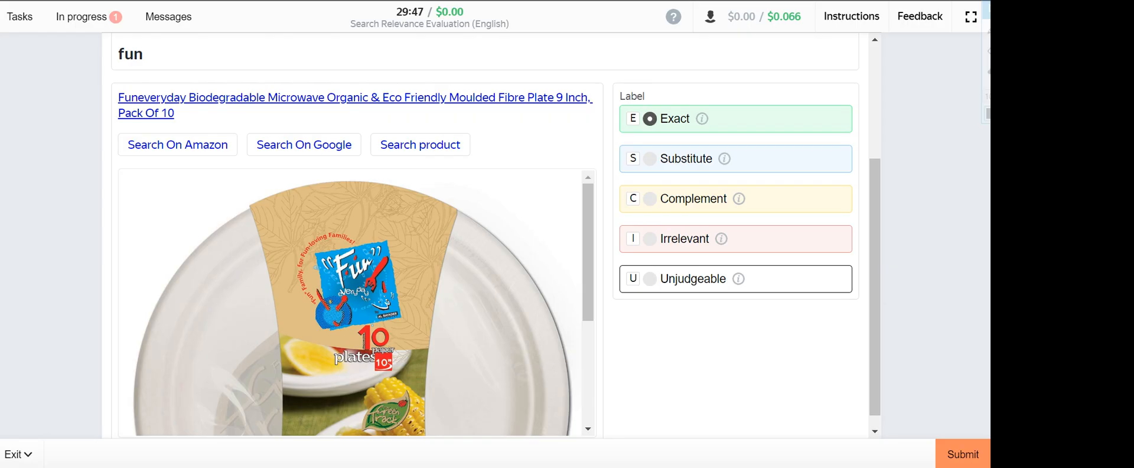
left_click(962, 454)
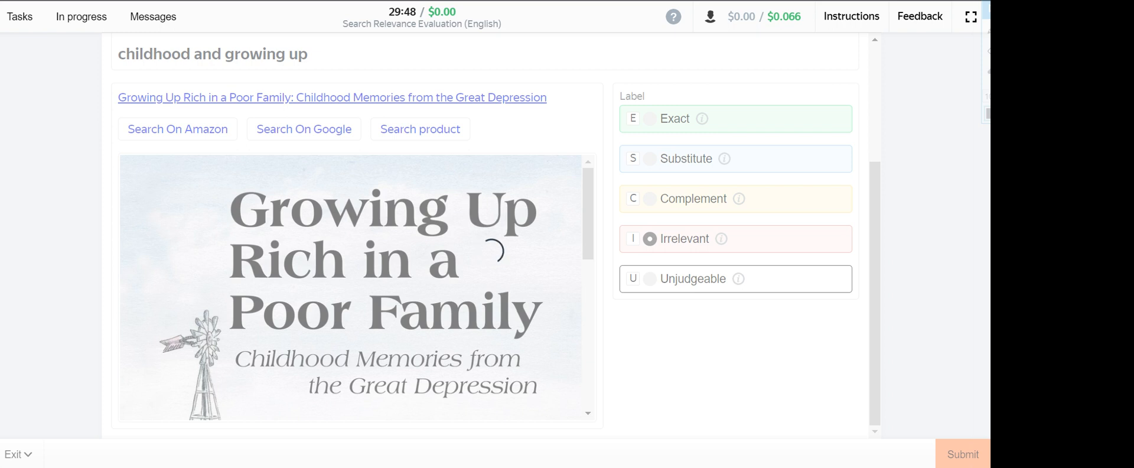
left_click(962, 455)
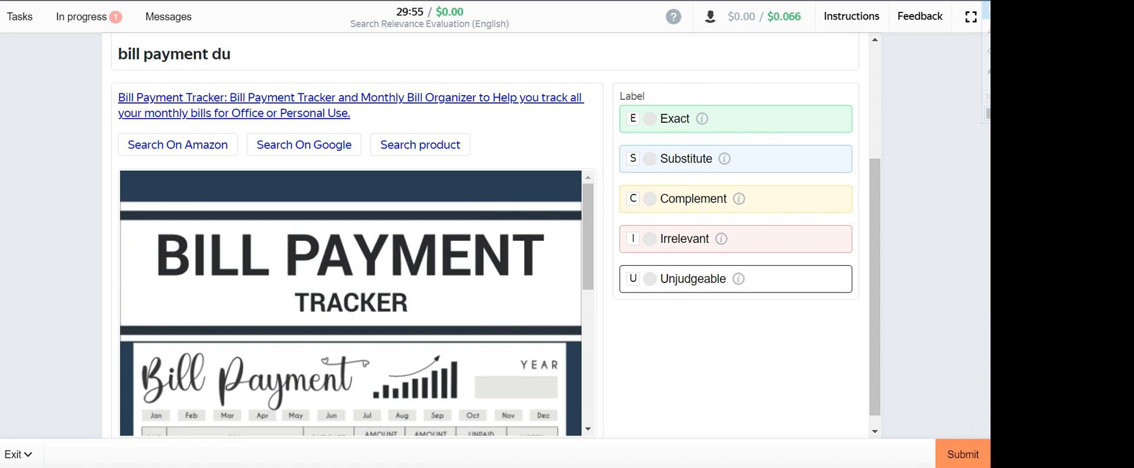
left_click(648, 238)
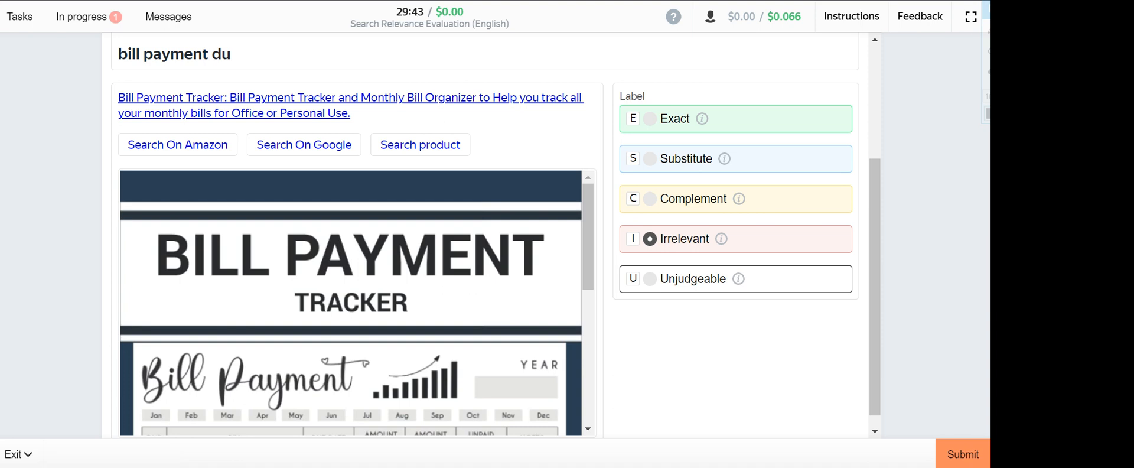
scroll("down", 3)
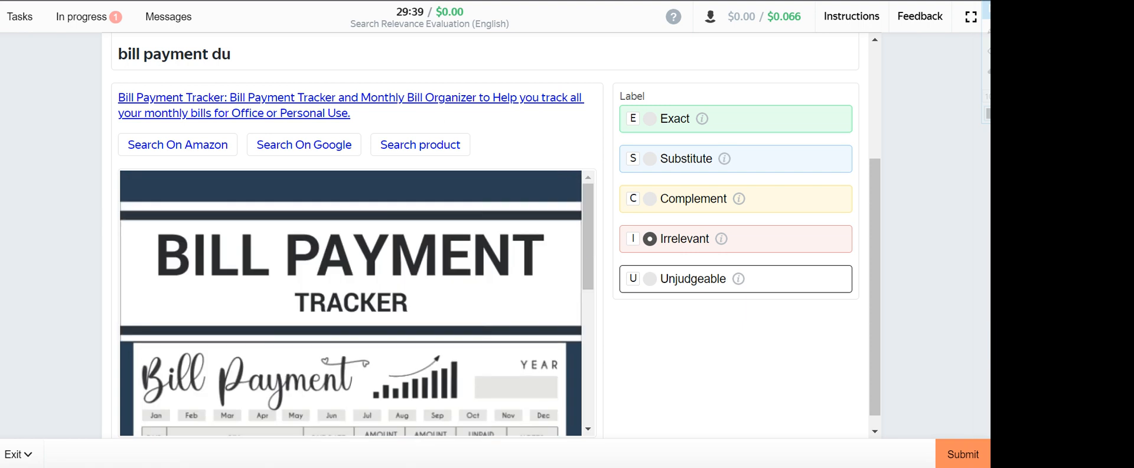
mouse_move(389, 98)
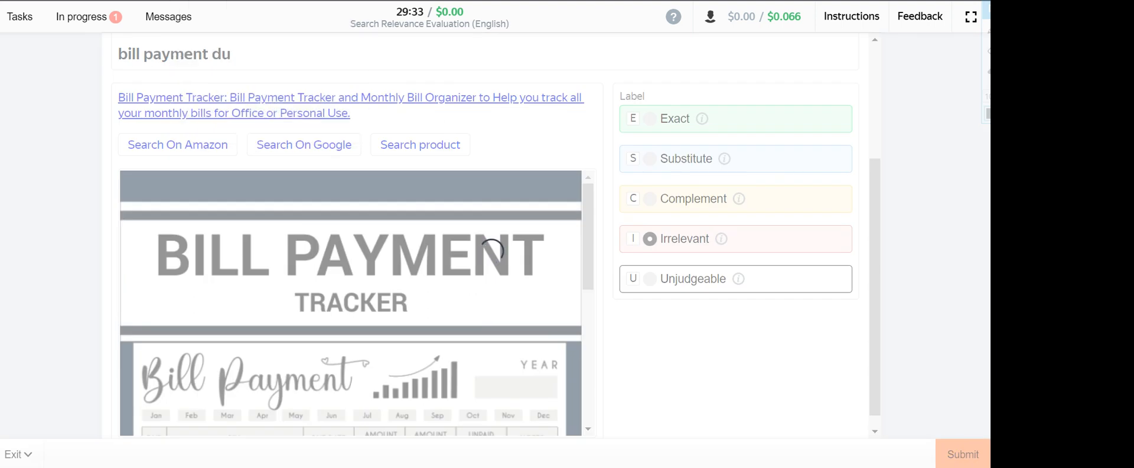
left_click(962, 454)
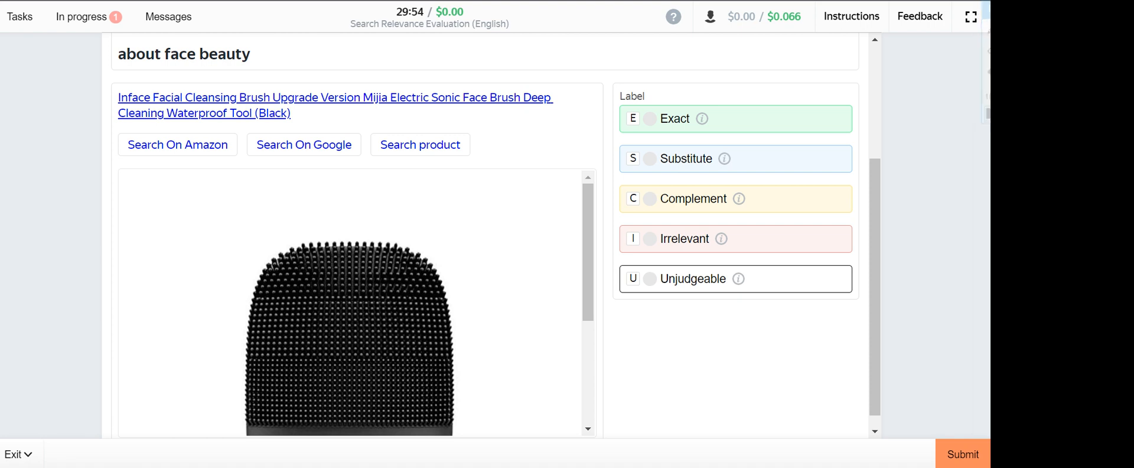
- Submit the facial cleansing brush as Irrelevant and mark the Divergent collection Substitute
left_click(650, 239)
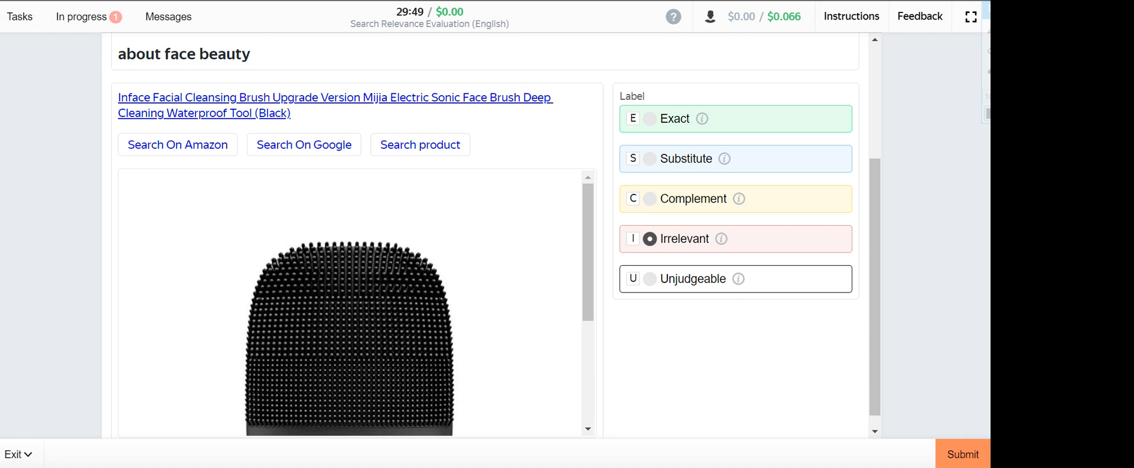
mouse_move(177, 144)
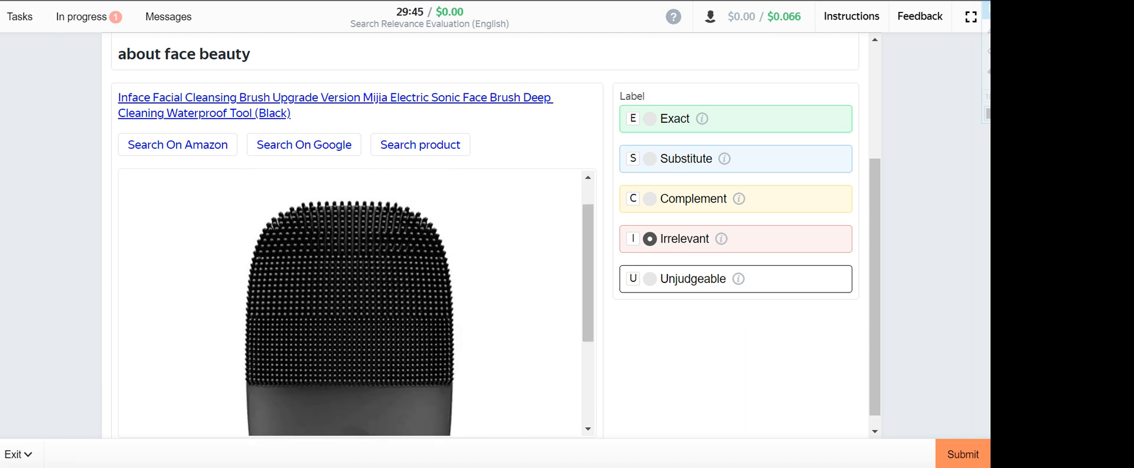
scroll("down", 3)
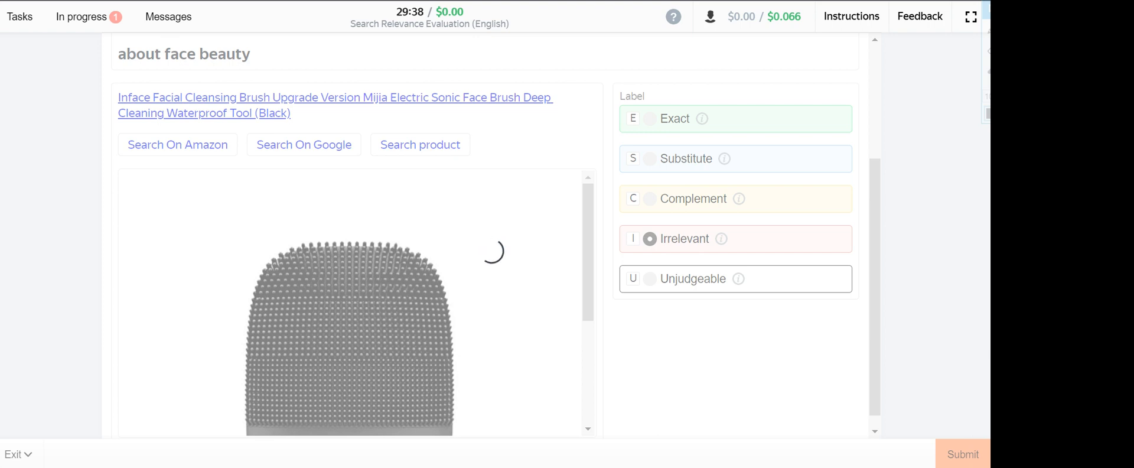
left_click(962, 454)
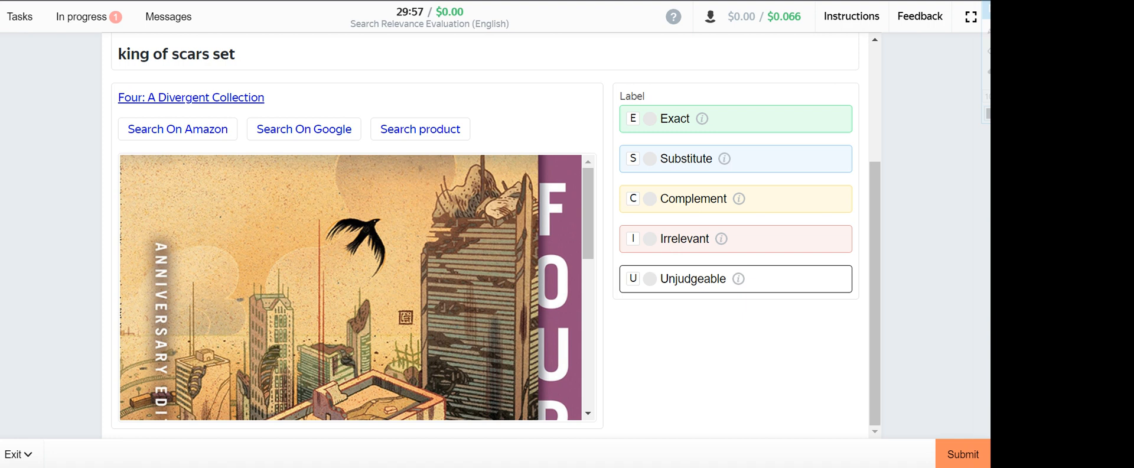
left_click(650, 159)
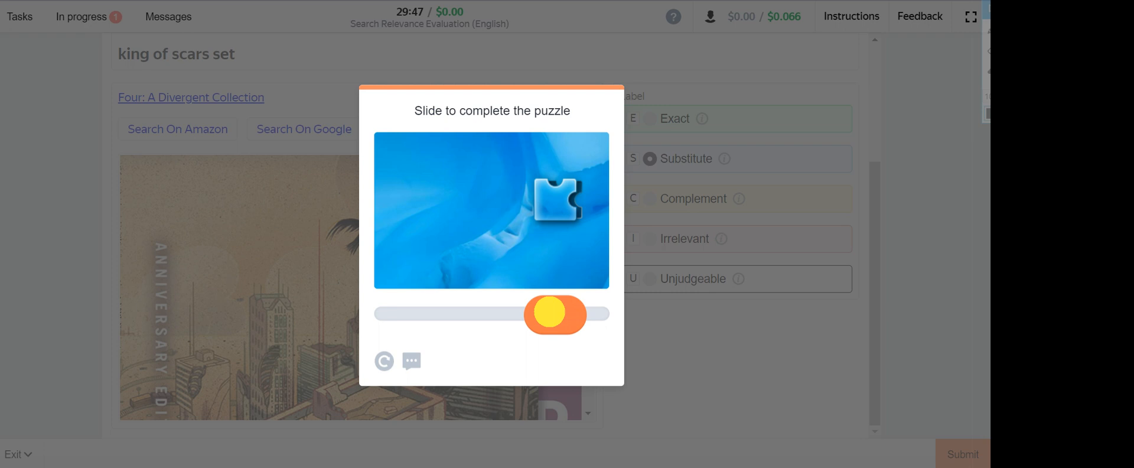
- Slide the puzzle piece into place and submit the Divergent collection as Substitute
left_click_drag(555, 315, 579, 314)
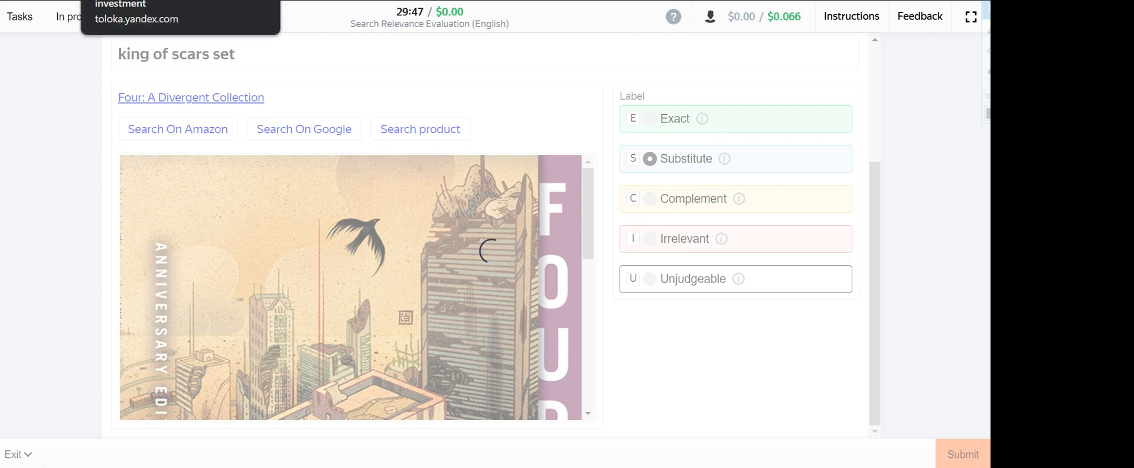
left_click(963, 455)
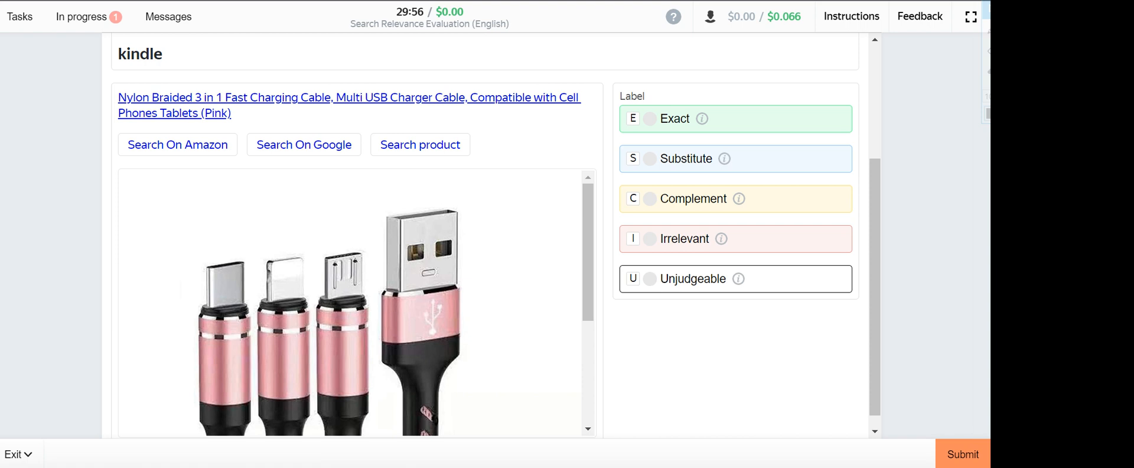
- Submit the kindle charging cable as Complement and Sleepy Hollow as Substitute
left_click(650, 198)
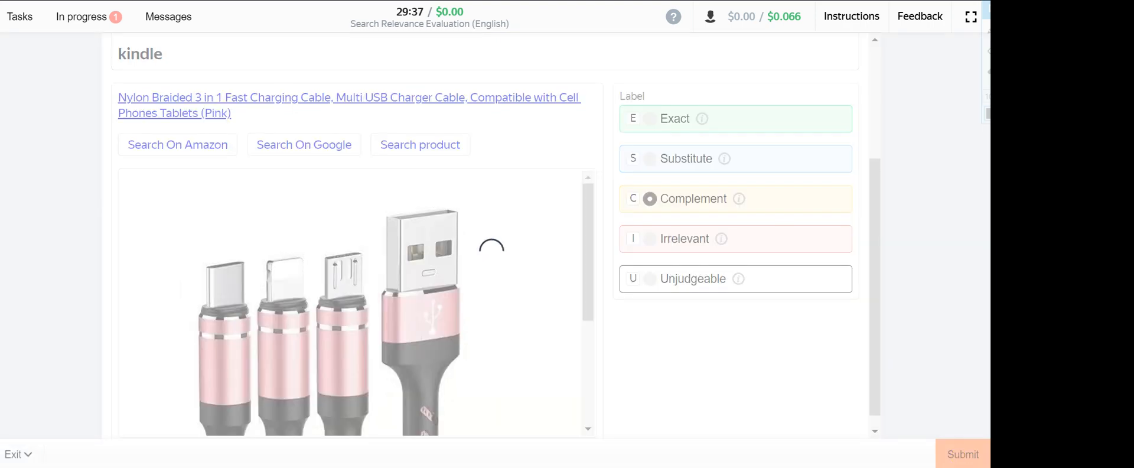
left_click(962, 454)
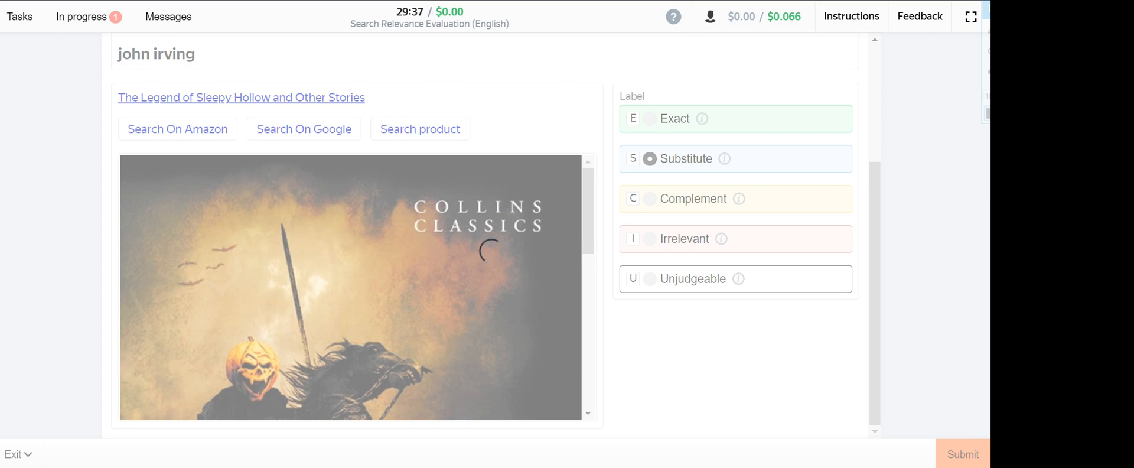
left_click(963, 454)
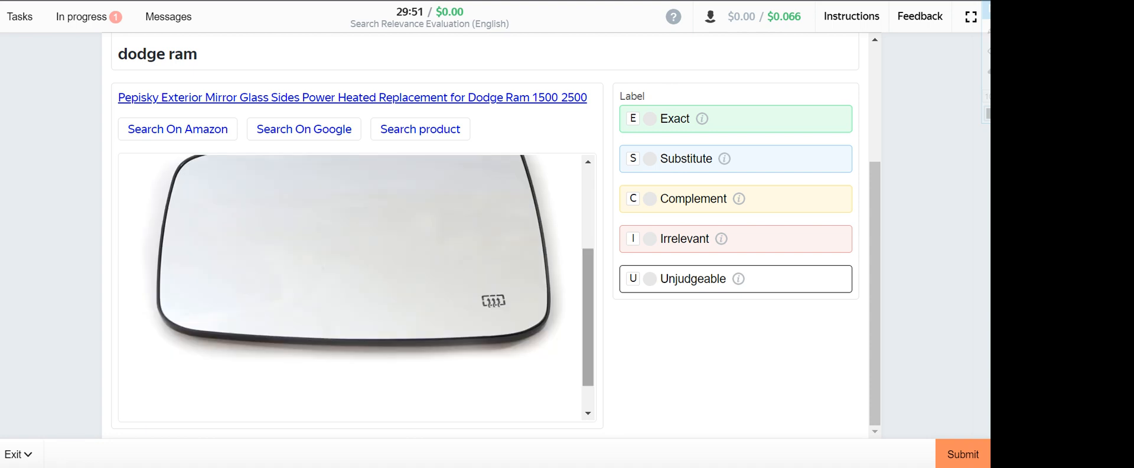
- Submit the mirror glass as Exact and the coin album as Irrelevant, then mark the Villers Bretonneux book Exact
scroll("down", 3)
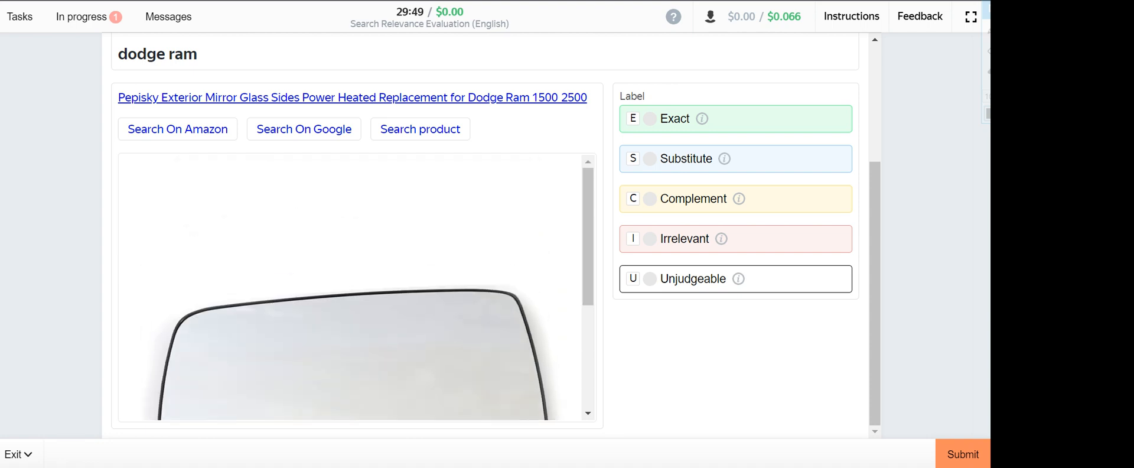
left_click(648, 118)
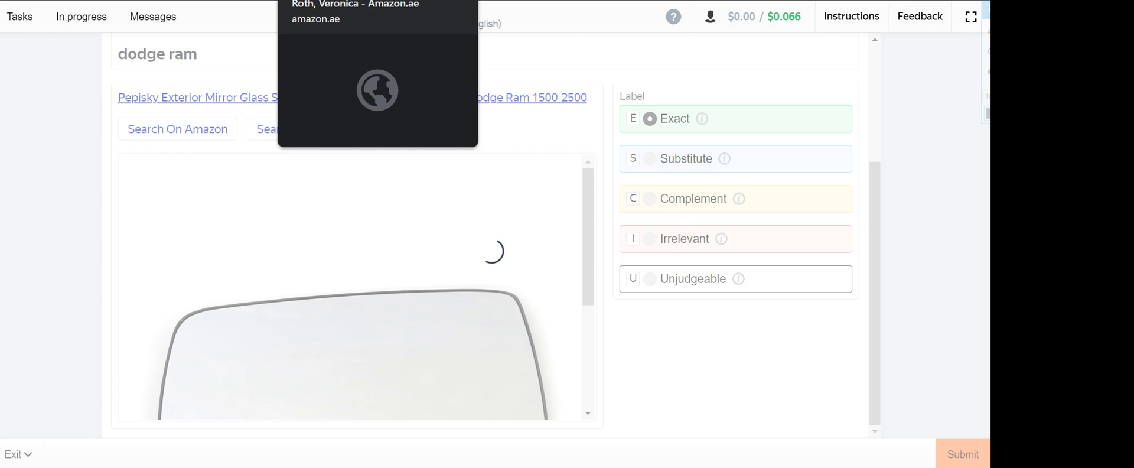
left_click(962, 454)
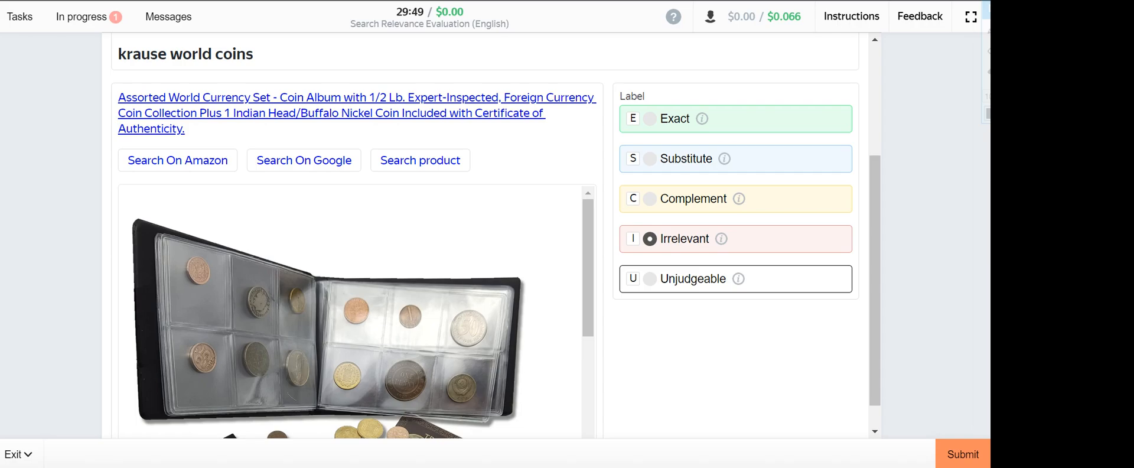
left_click(963, 454)
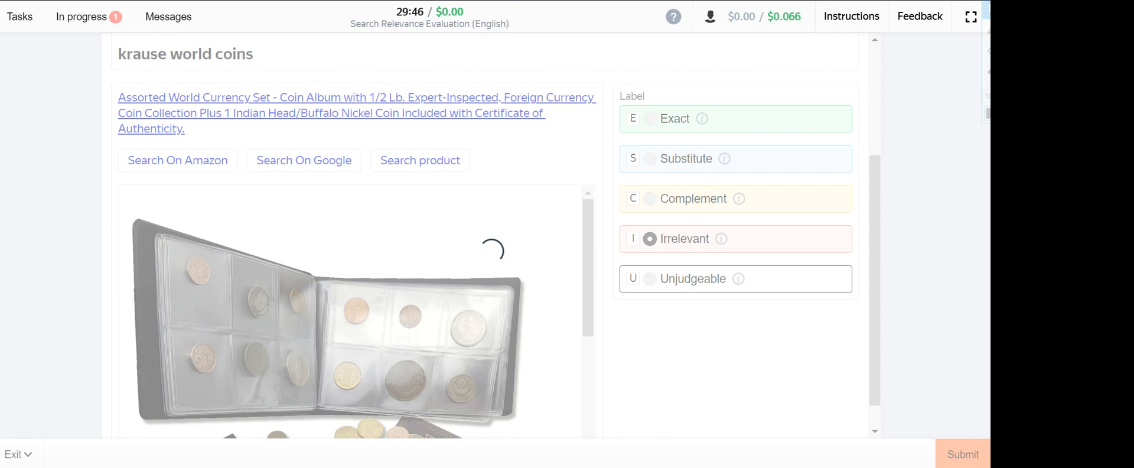
left_click(962, 454)
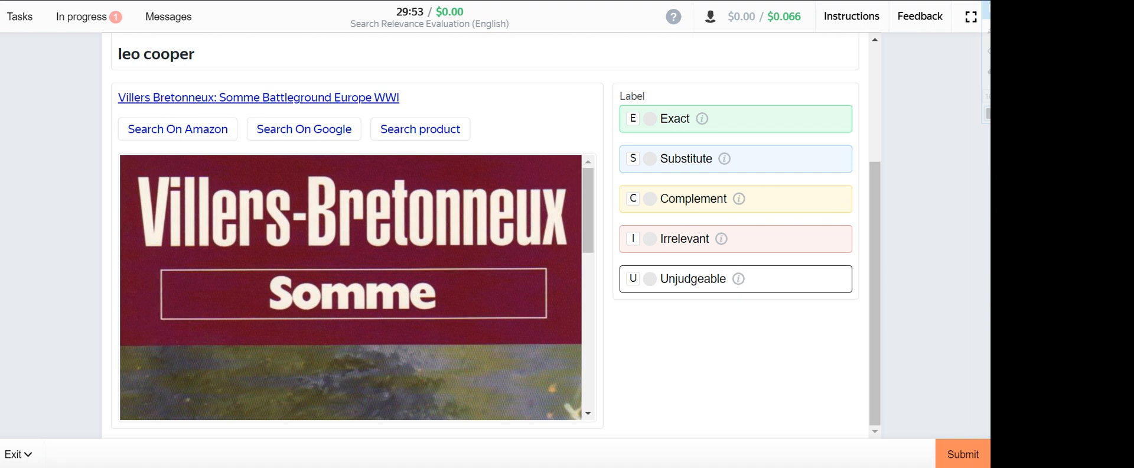
left_click(649, 118)
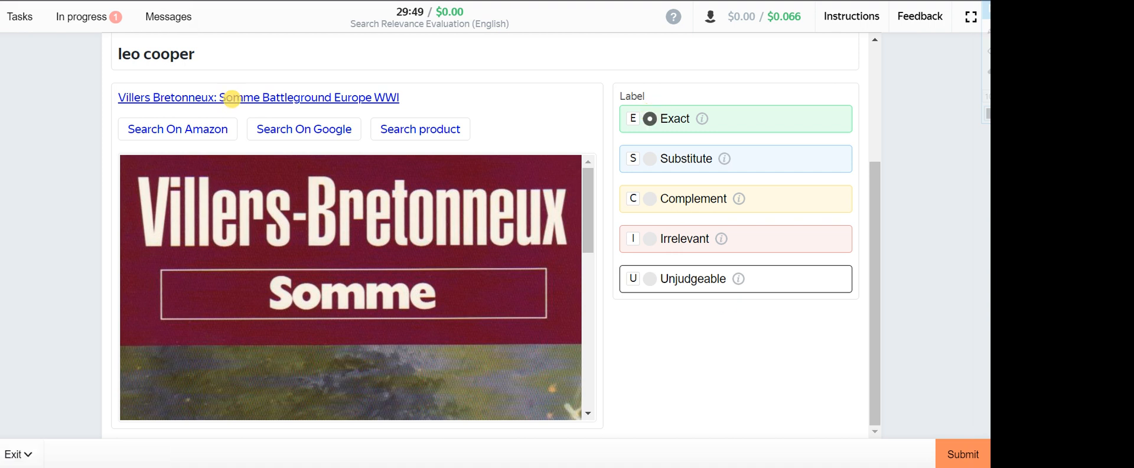